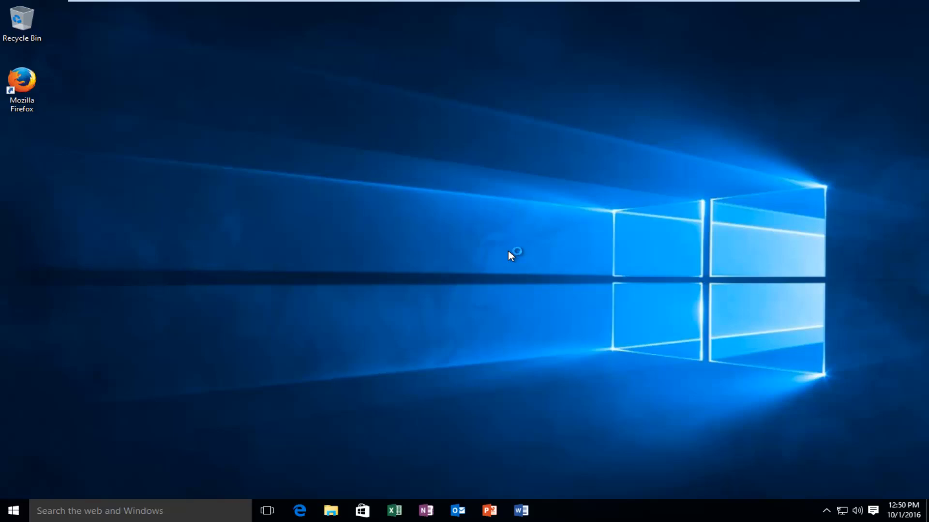
mouse_move(509, 255)
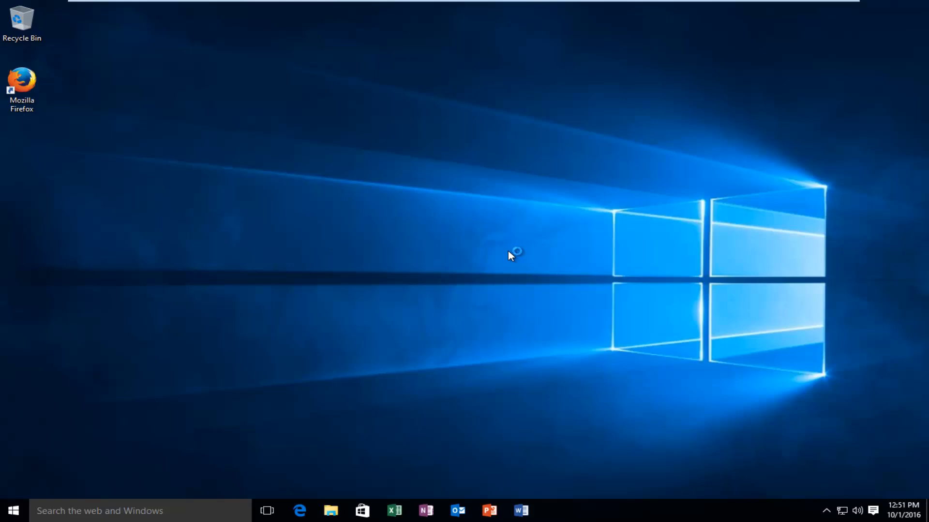
mouse_move(510, 255)
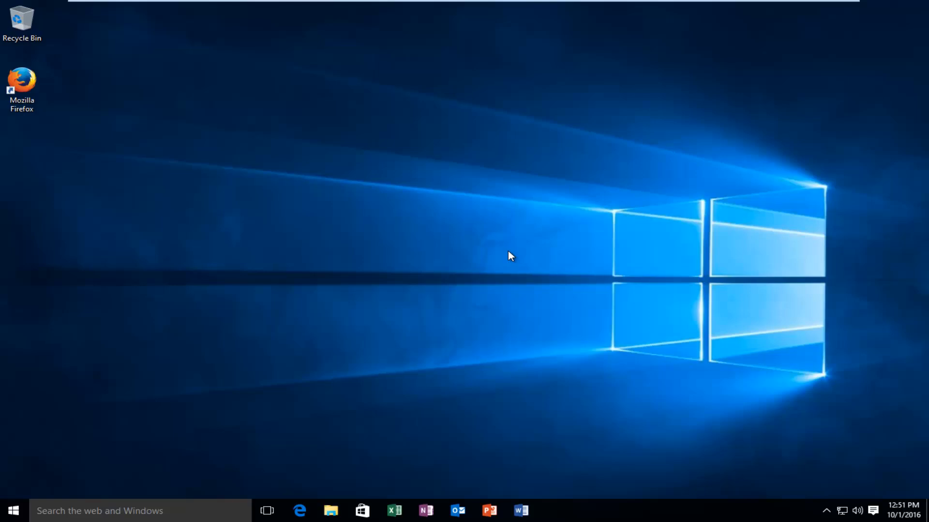
mouse_move(332, 27)
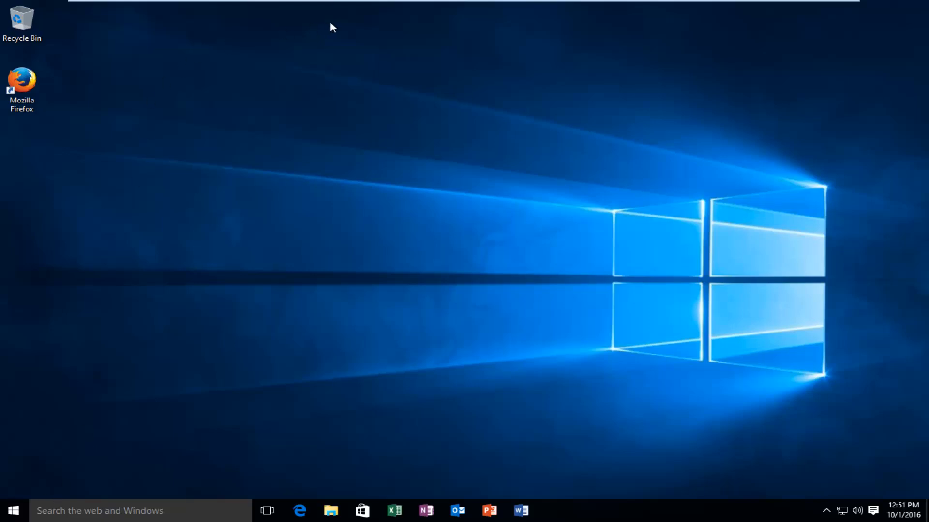
mouse_move(229, 193)
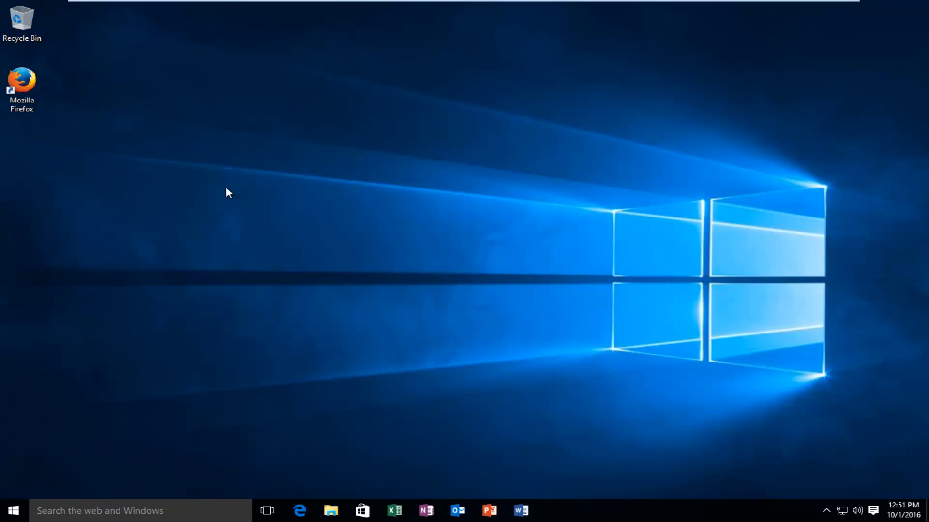
mouse_move(137, 222)
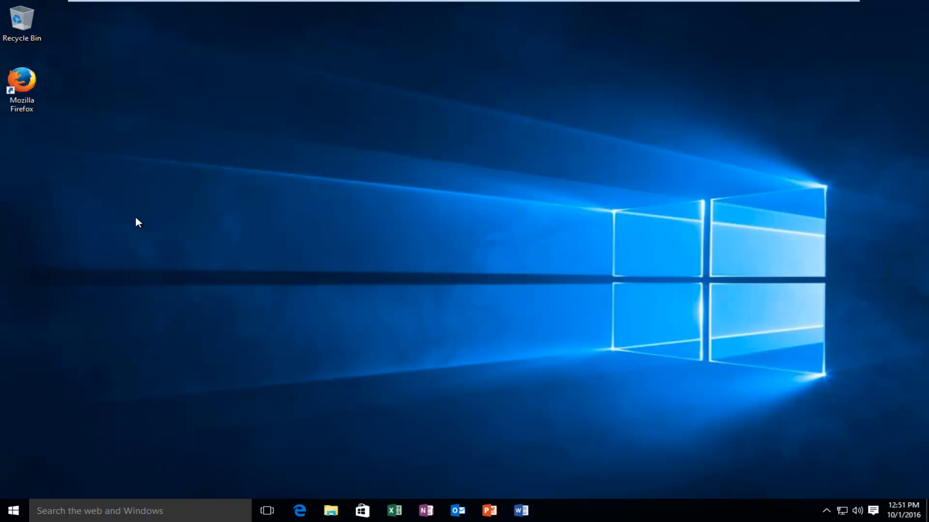
mouse_move(312, 118)
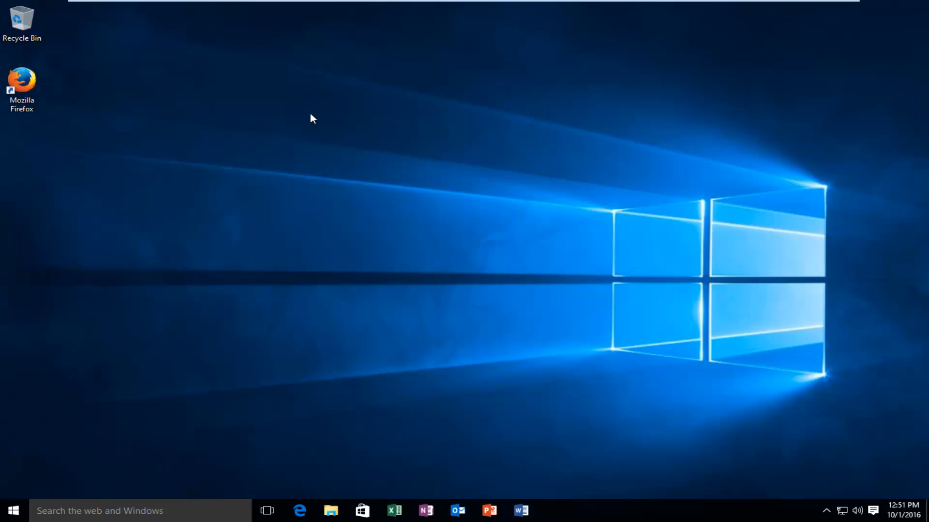
mouse_move(411, 271)
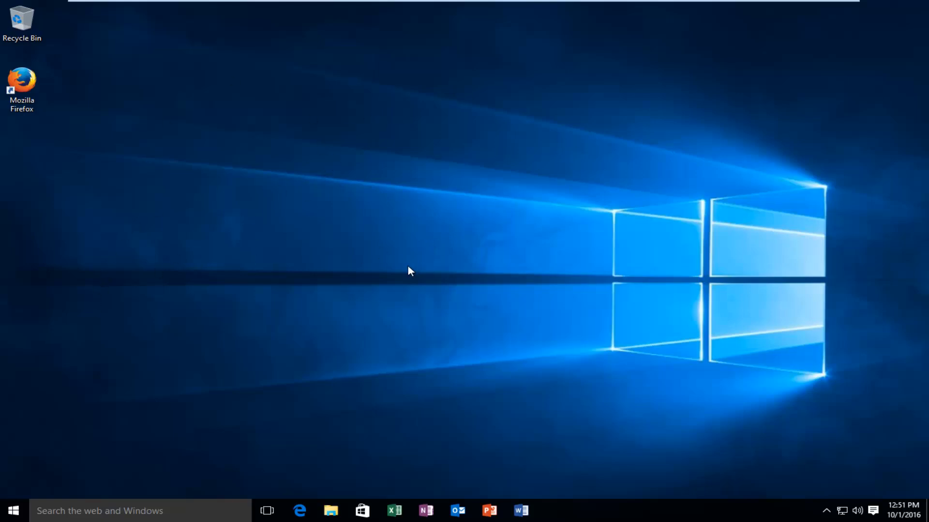
mouse_move(392, 283)
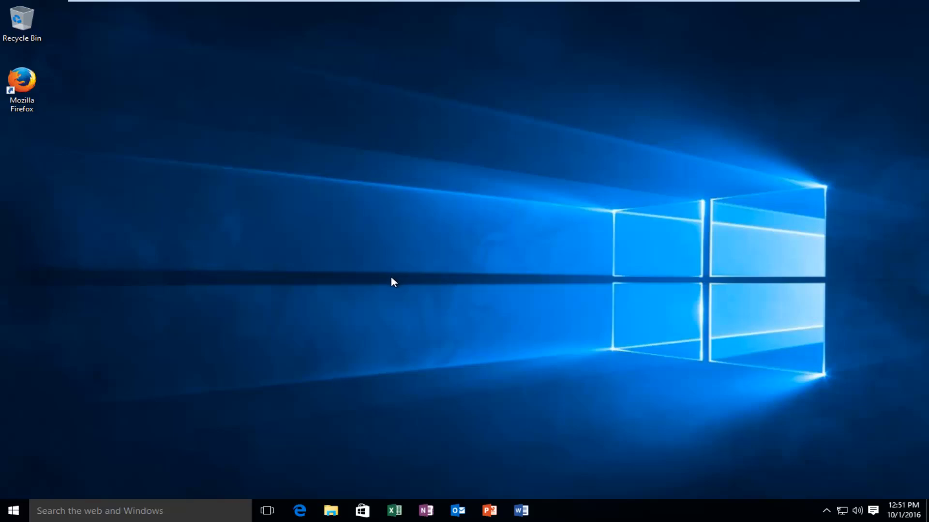
mouse_move(402, 304)
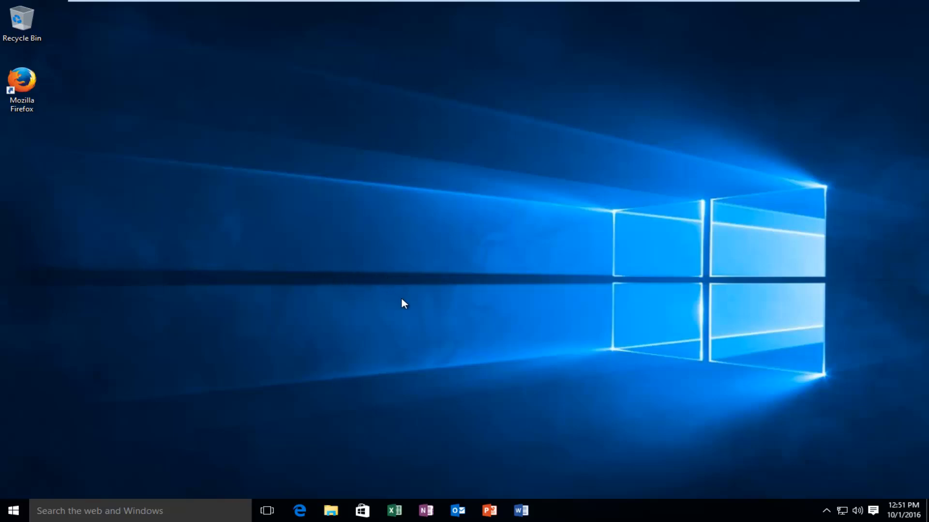
mouse_move(240, 271)
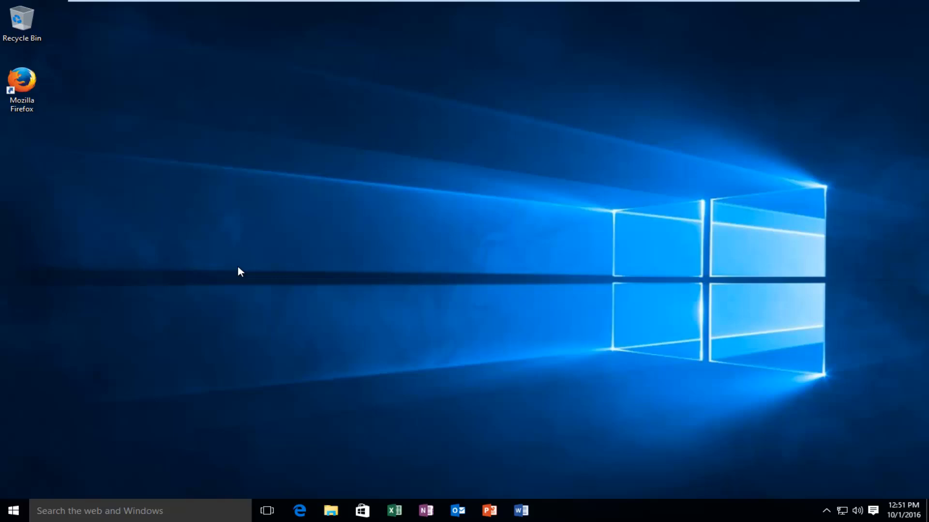
mouse_move(208, 277)
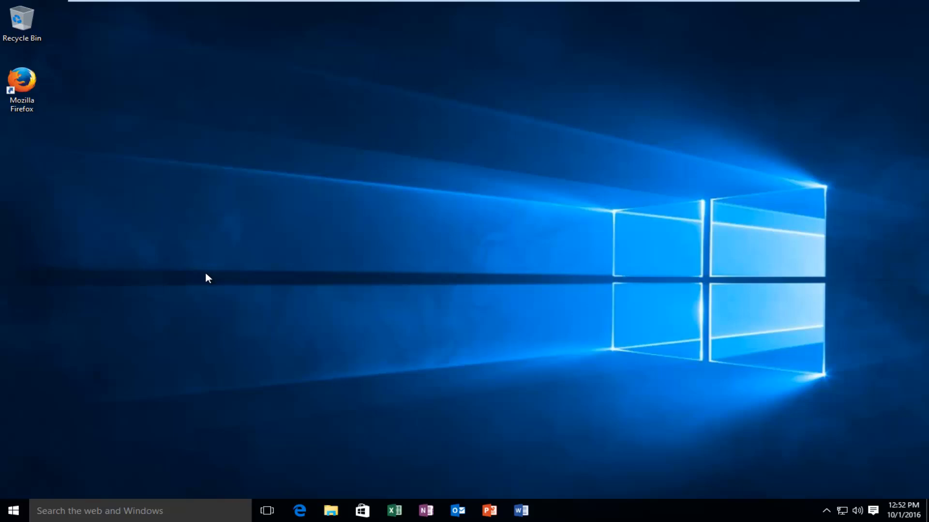
mouse_move(413, 318)
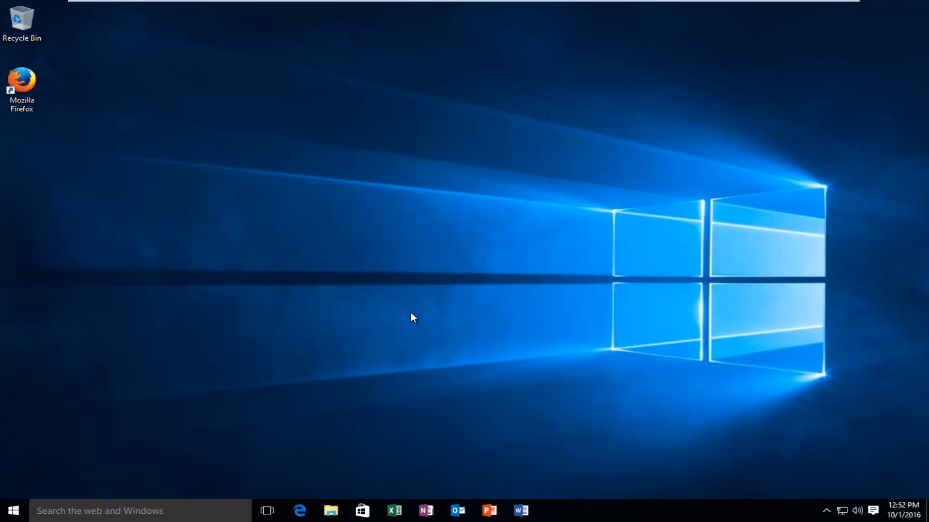
mouse_move(574, 516)
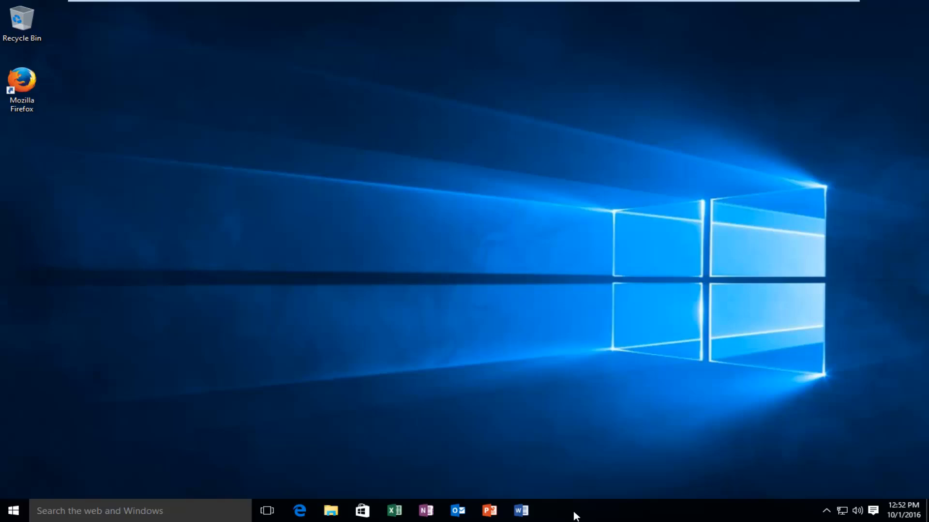
Launch Task Manager from the taskbar, expand More details and select the Windows Explorer process.
right_click(575, 511)
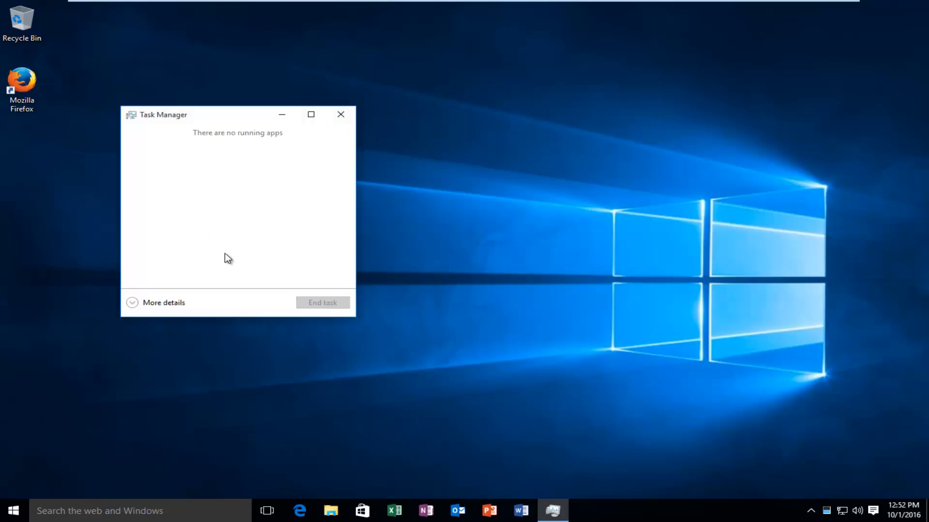
mouse_move(218, 304)
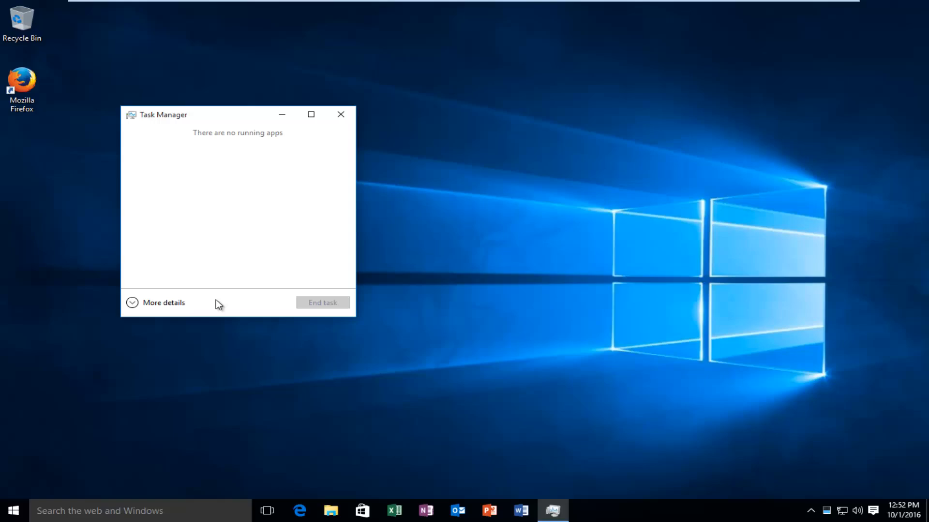
left_click(164, 303)
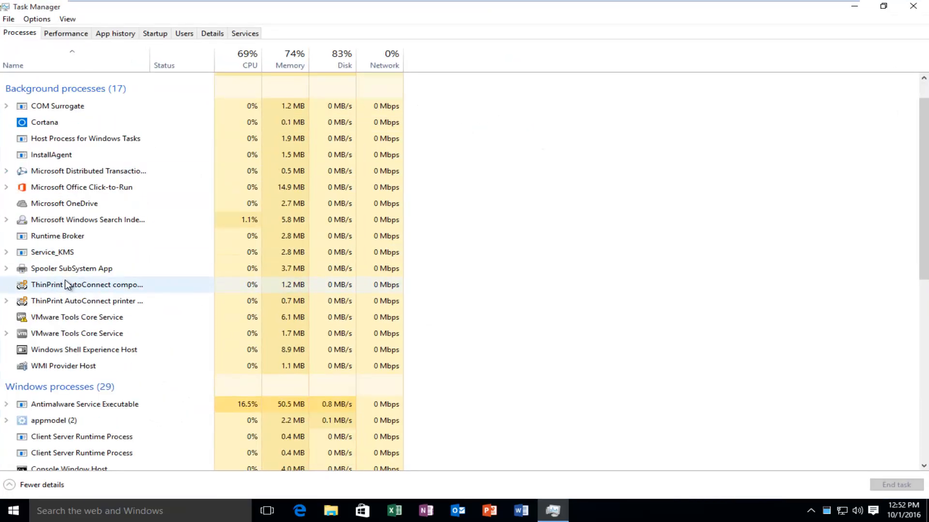
scroll("down", 3)
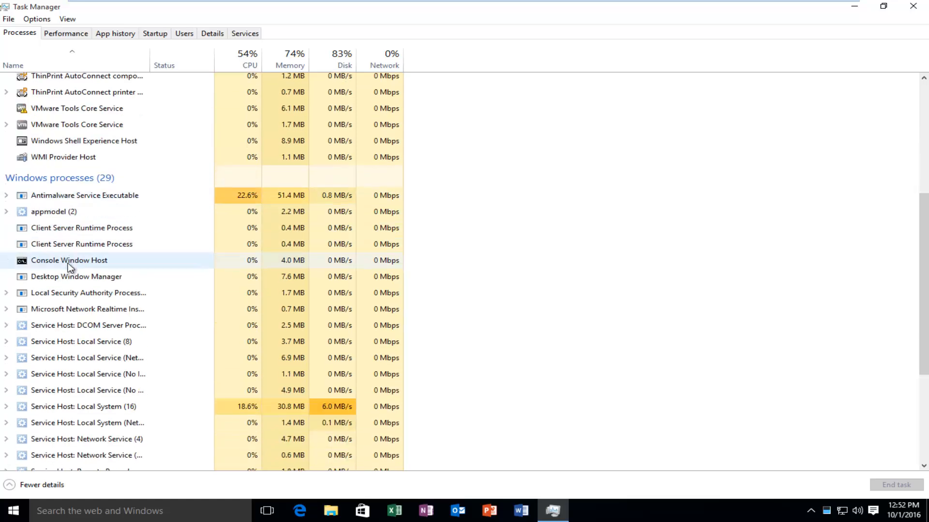
scroll("down", 3)
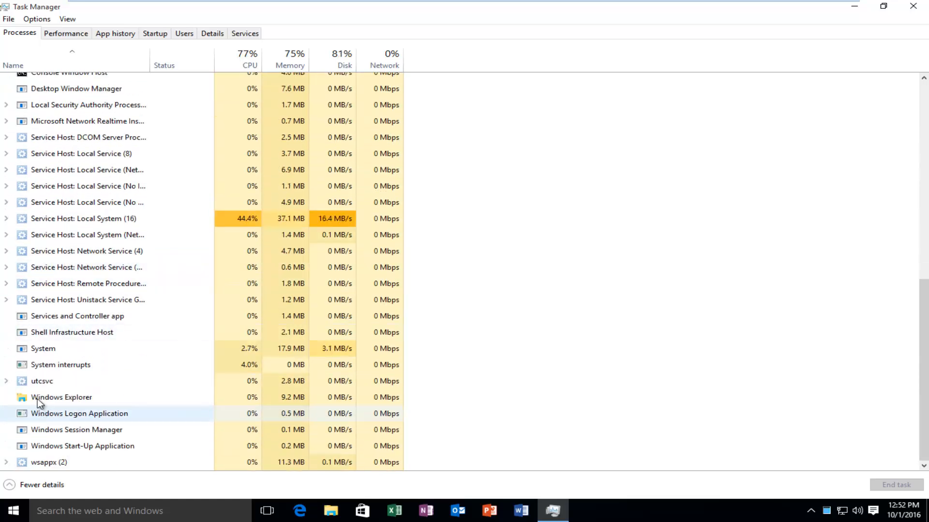
left_click(62, 396)
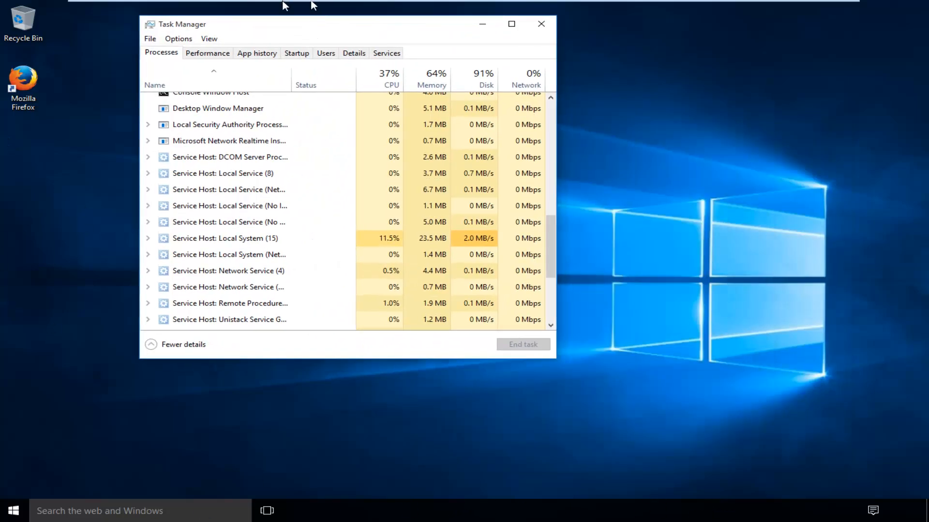
End the Windows Explorer process from its context menu, removing the desktop and taskbar.
left_click(511, 24)
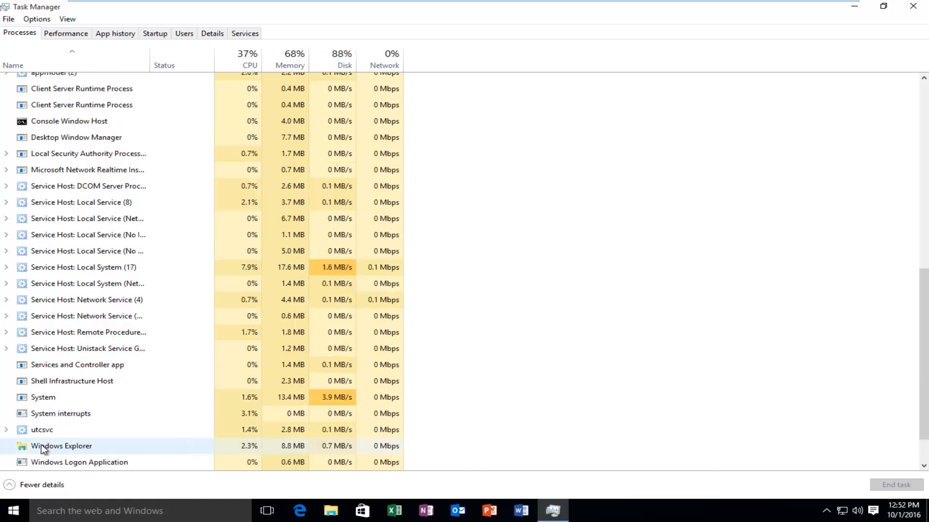
right_click(62, 446)
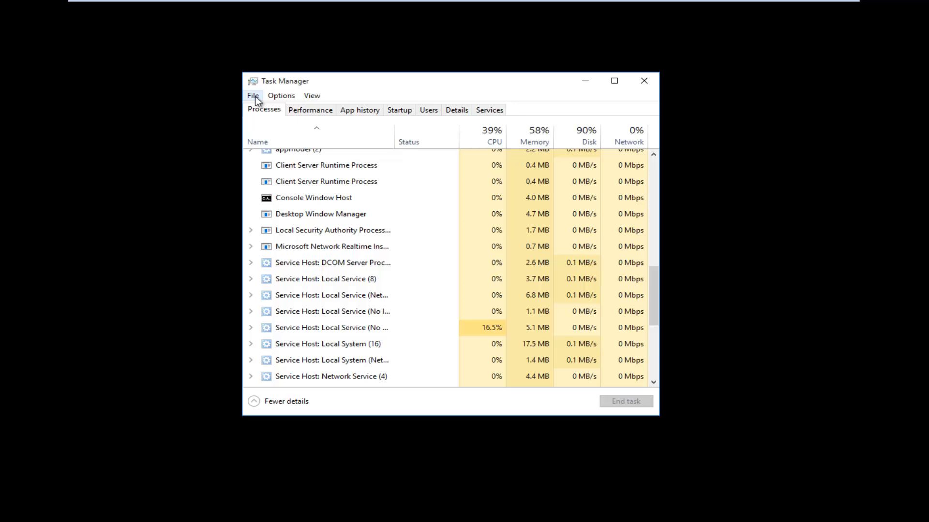
Run 'explorer' as a new task via File > Run new task to restore the desktop, then close Task Manager.
left_click(252, 95)
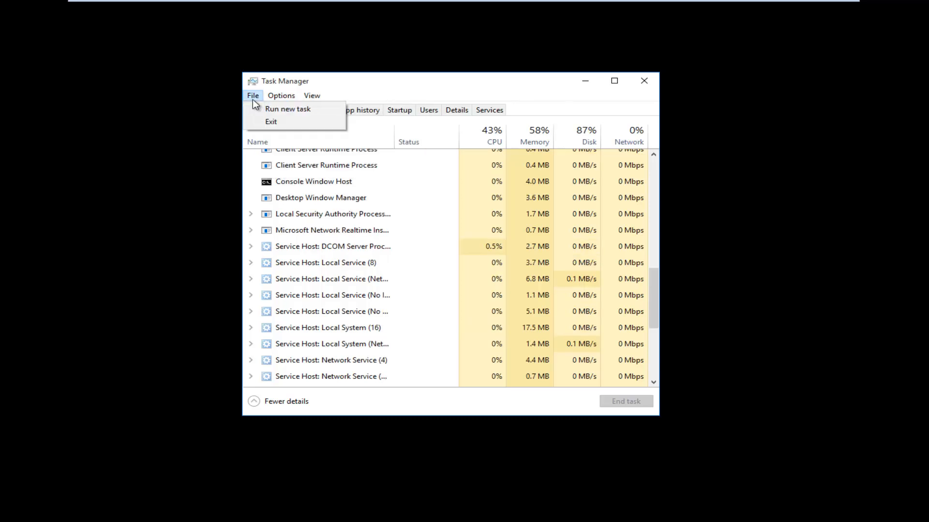
mouse_move(287, 109)
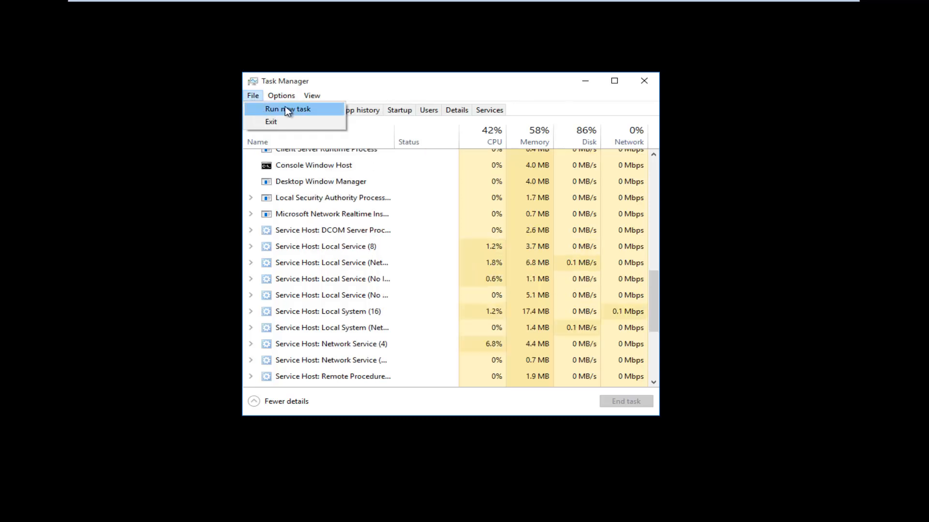
left_click(287, 109)
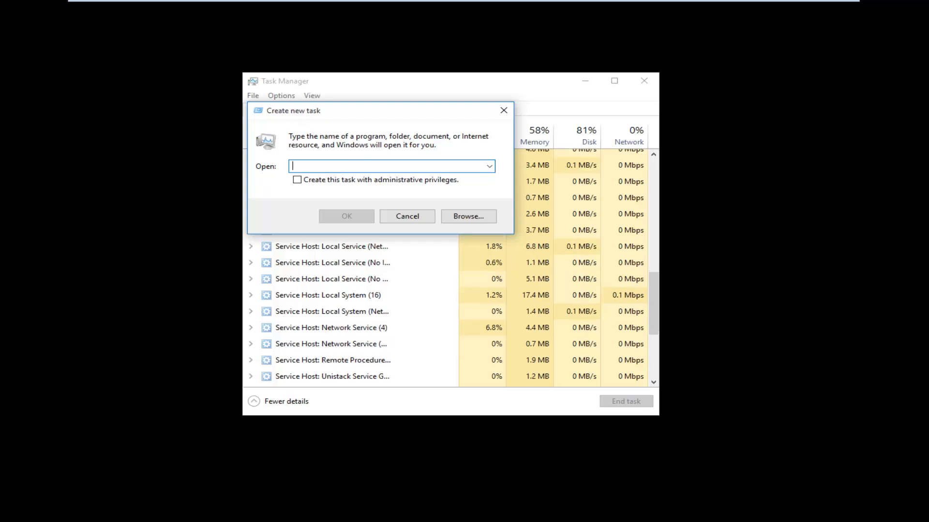
type("explorer")
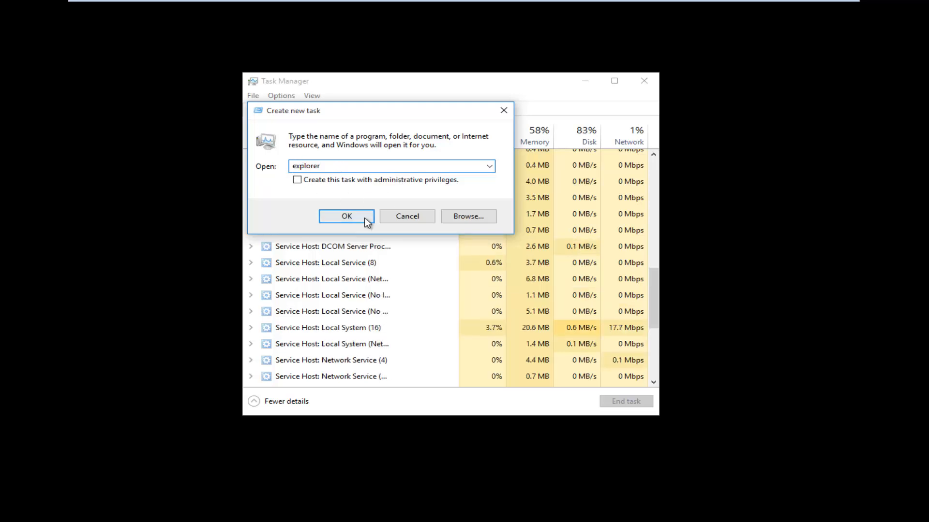
left_click(347, 216)
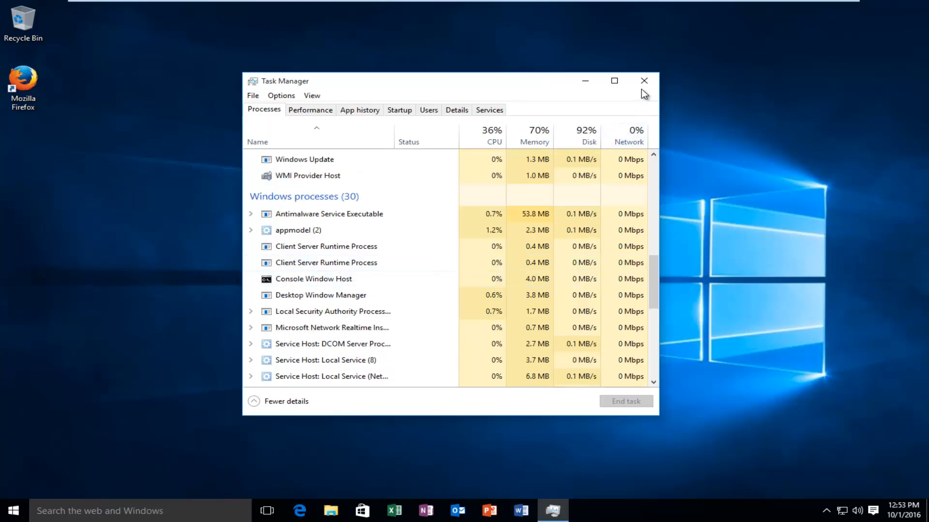
left_click(644, 80)
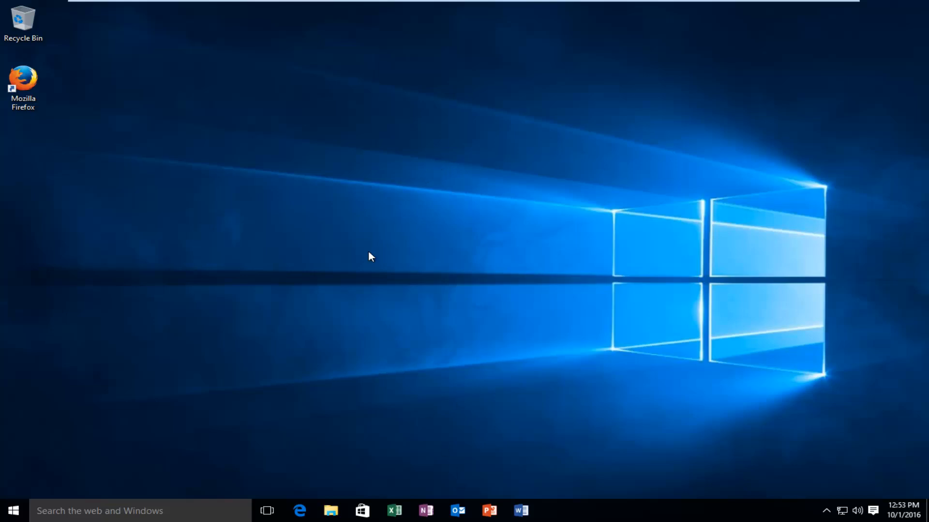
Reopen Task Manager, end Windows Explorer again and bring up the Ctrl+Alt+Del security screen.
right_click(651, 511)
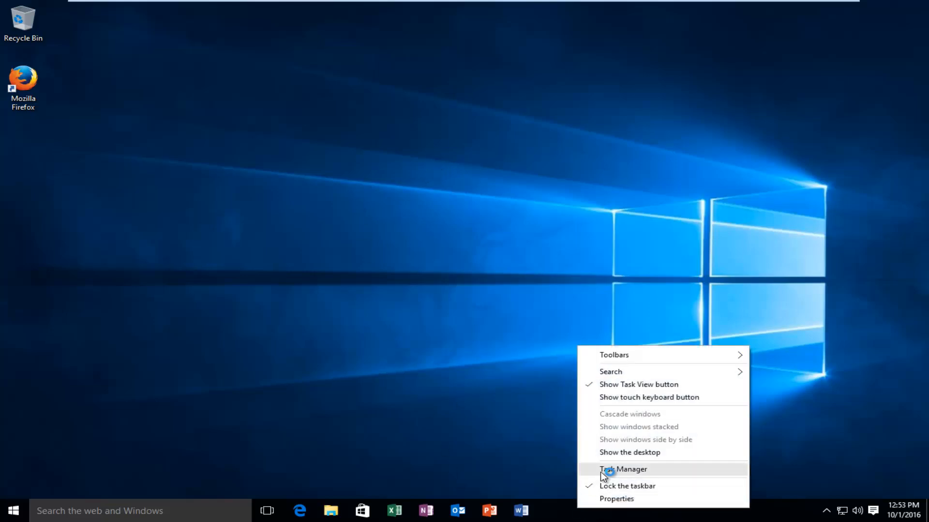
left_click(622, 469)
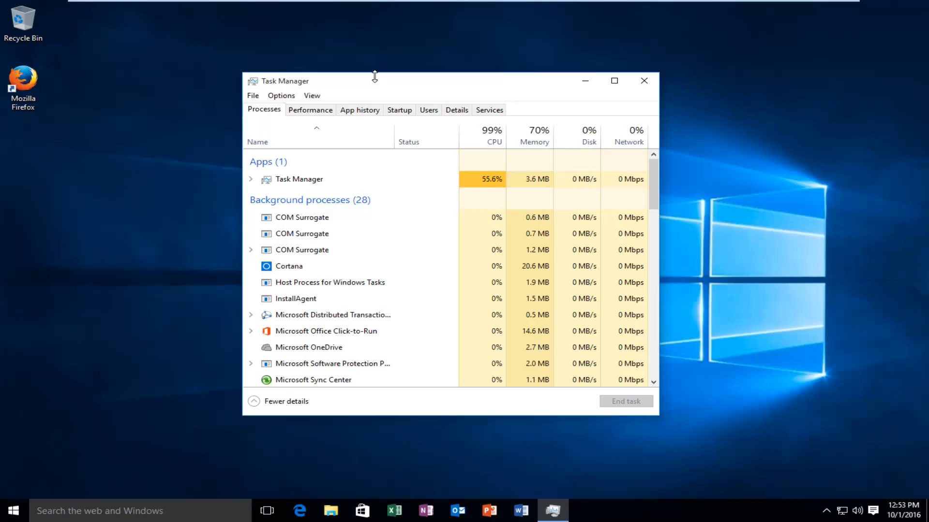
scroll("down", 3)
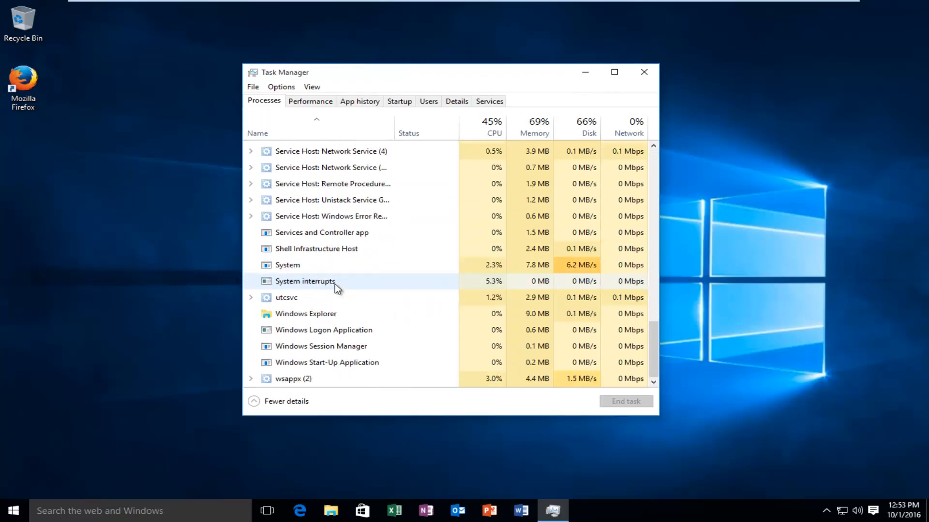
right_click(305, 313)
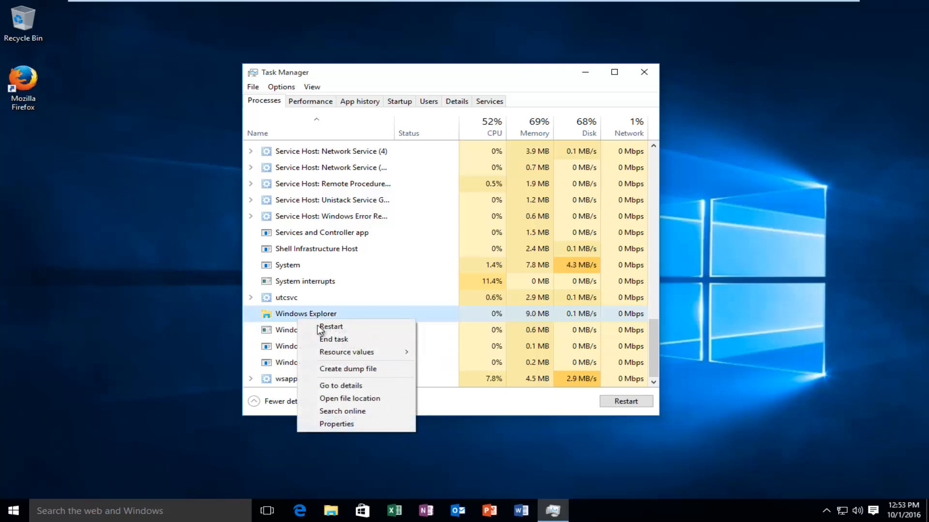
key("ctrl+alt+delete")
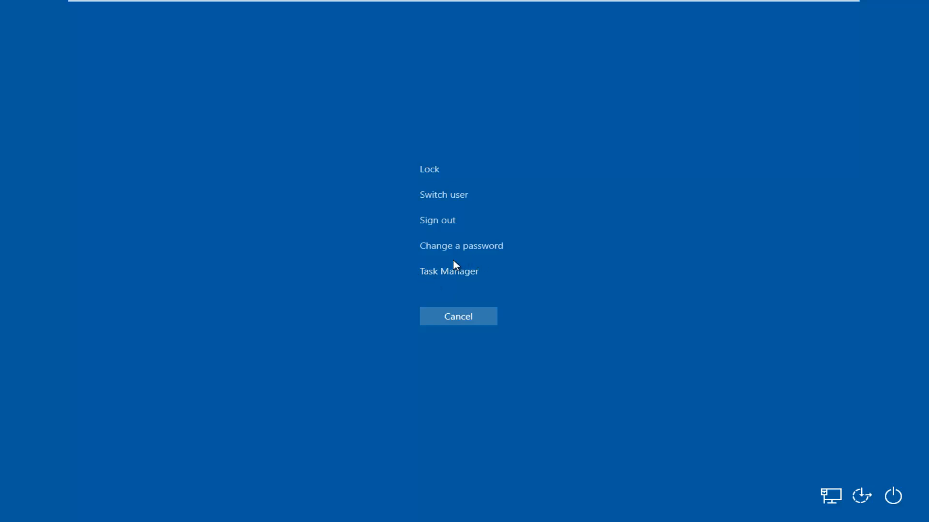
From the security screen, start Task Manager and run explorer as a new task to restore the desktop.
left_click(448, 271)
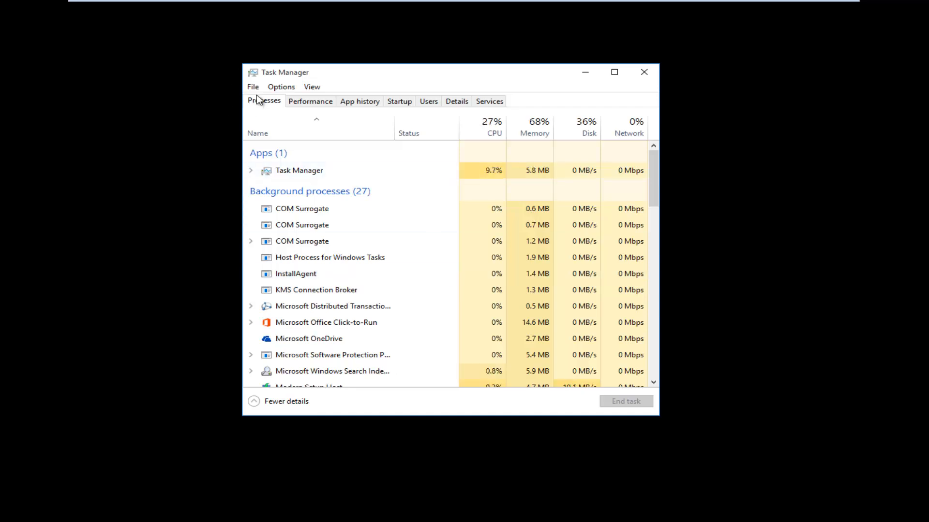
left_click(252, 86)
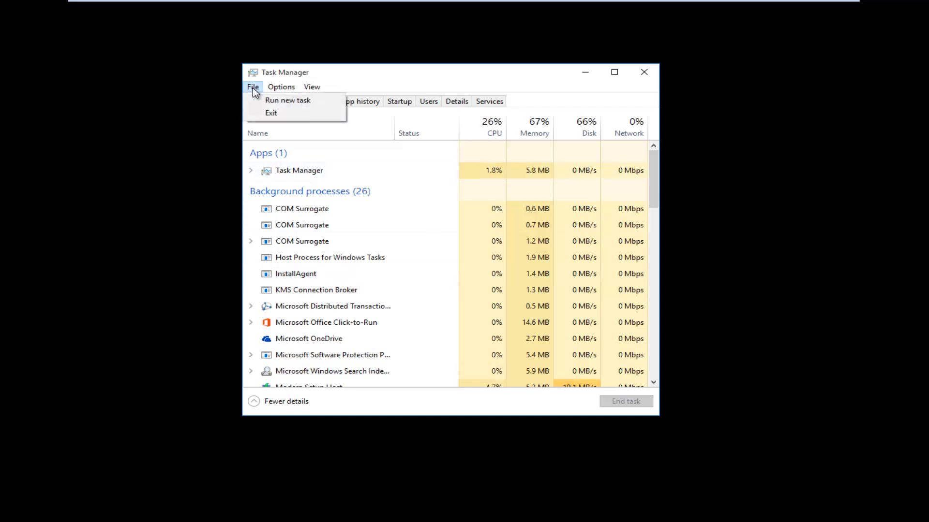
left_click(287, 100)
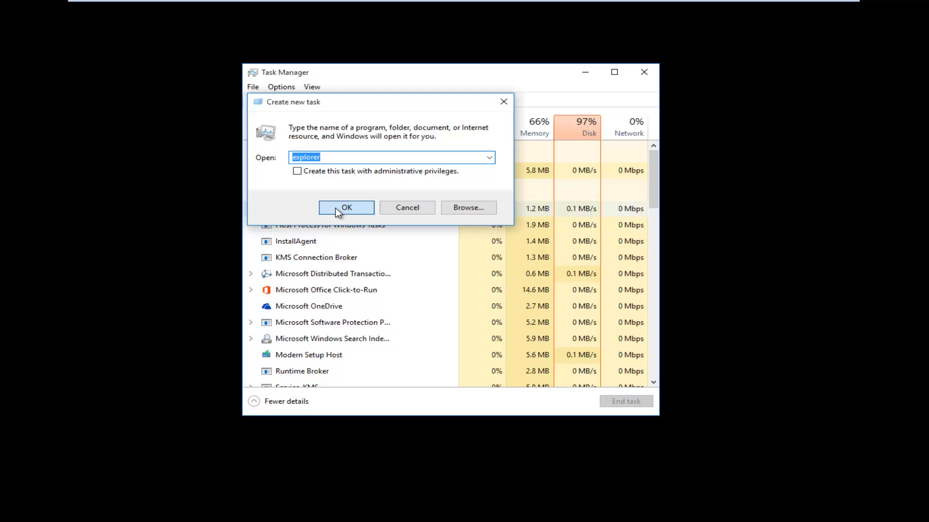
left_click(347, 207)
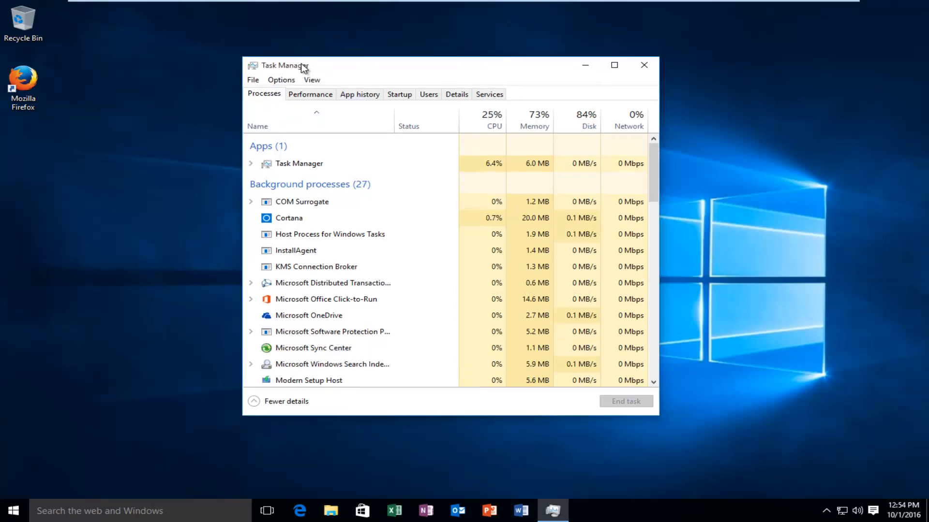
Drag the Task Manager window a little to the right over the restored desktop.
left_click_drag(296, 65, 309, 75)
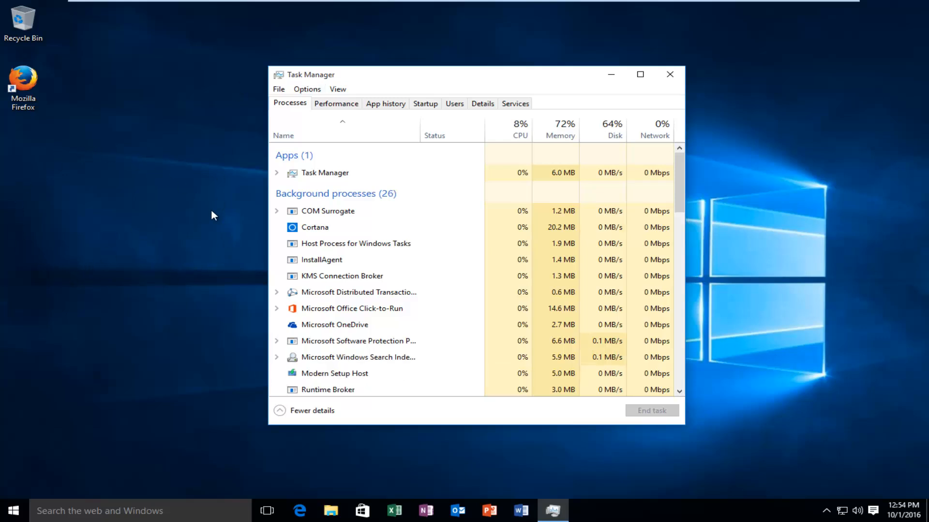
mouse_move(92, 265)
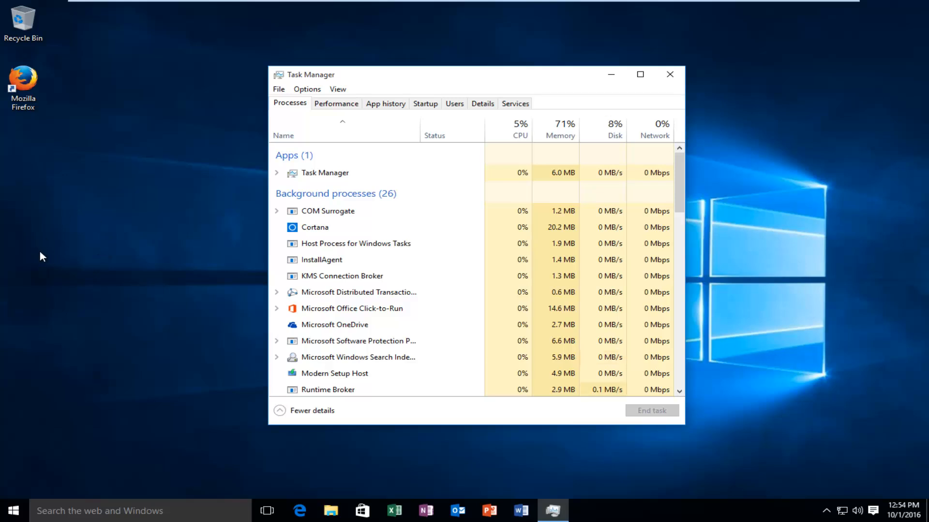
mouse_move(147, 238)
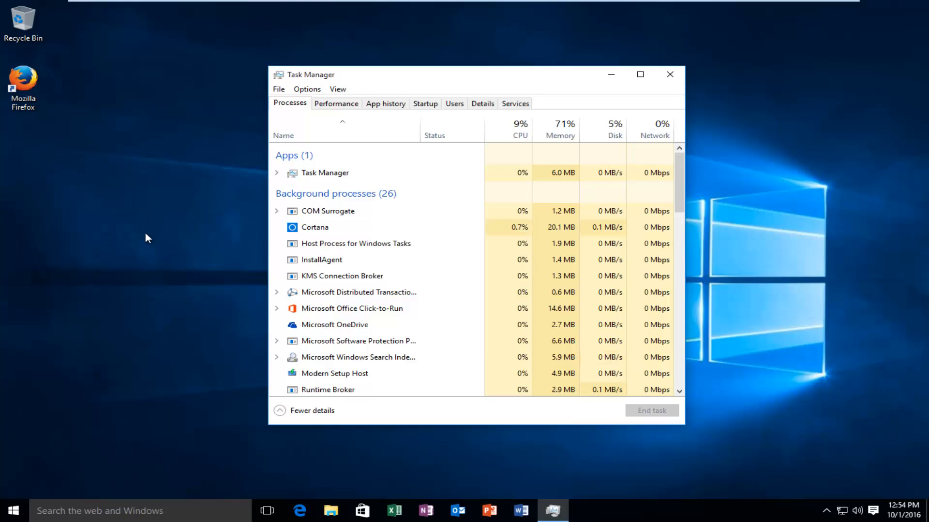